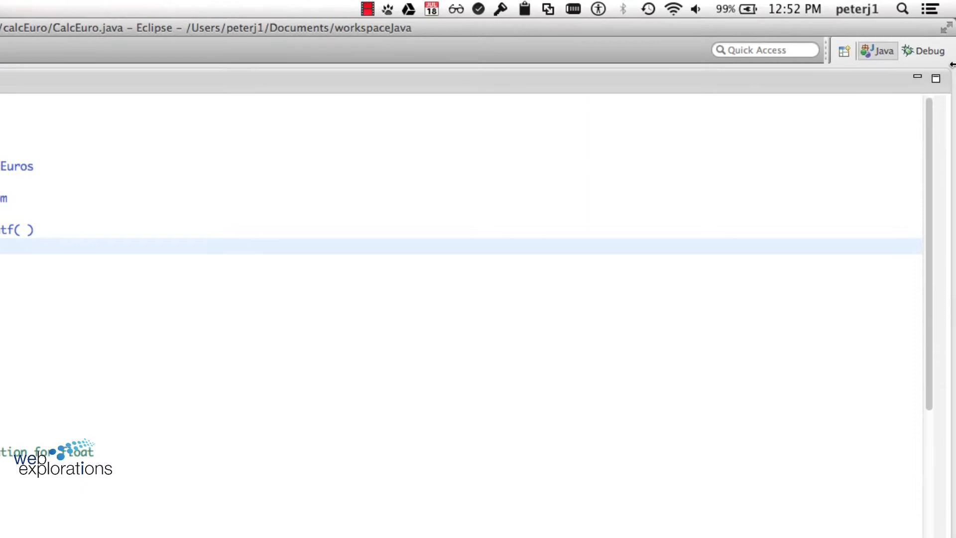
mouse_move(931, 56)
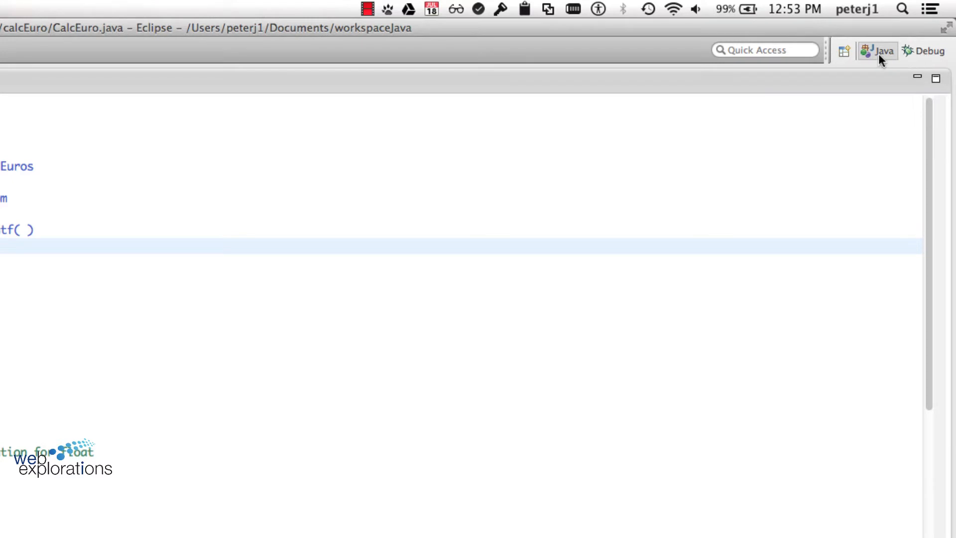
mouse_move(844, 54)
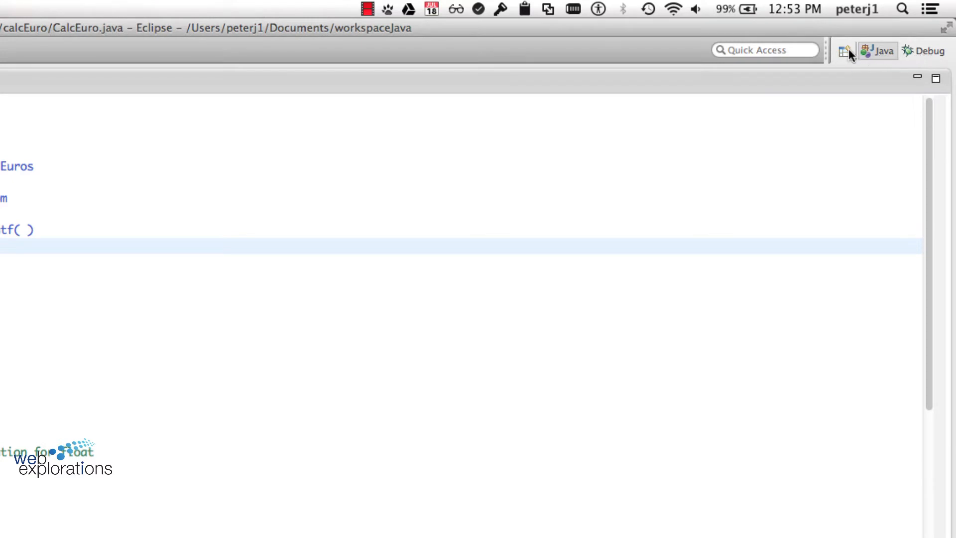
- Switch to the Debug perspective showing the CalcEuro session suspended at line 24
click(845, 51)
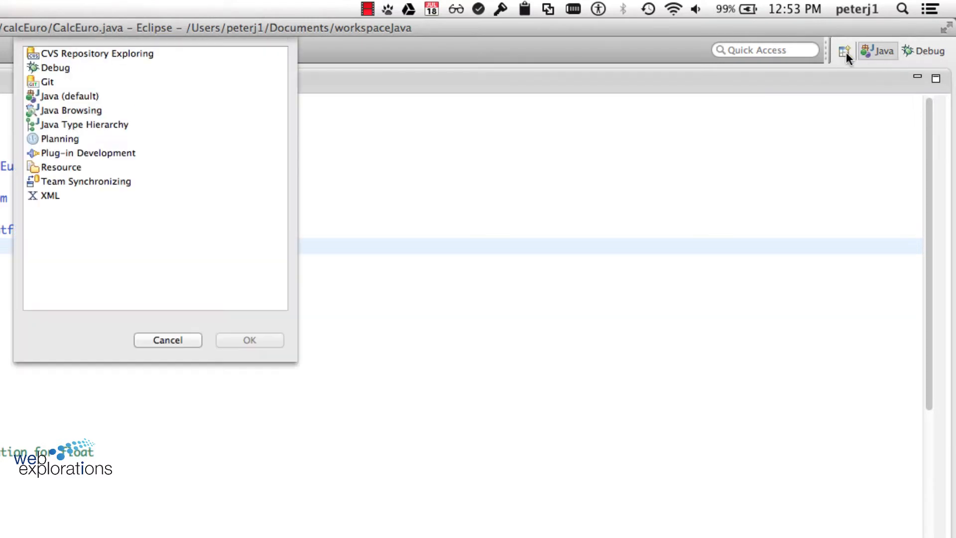
mouse_move(52, 160)
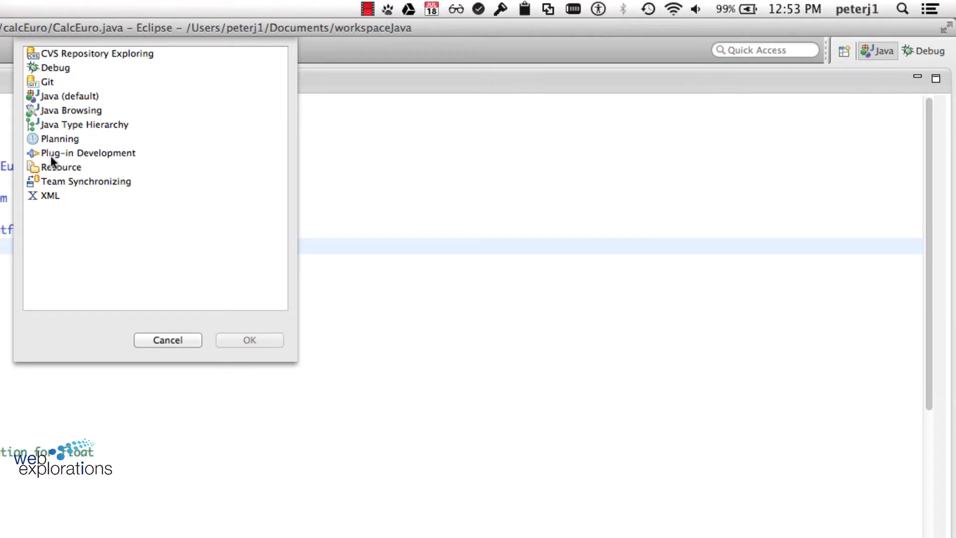
click(168, 339)
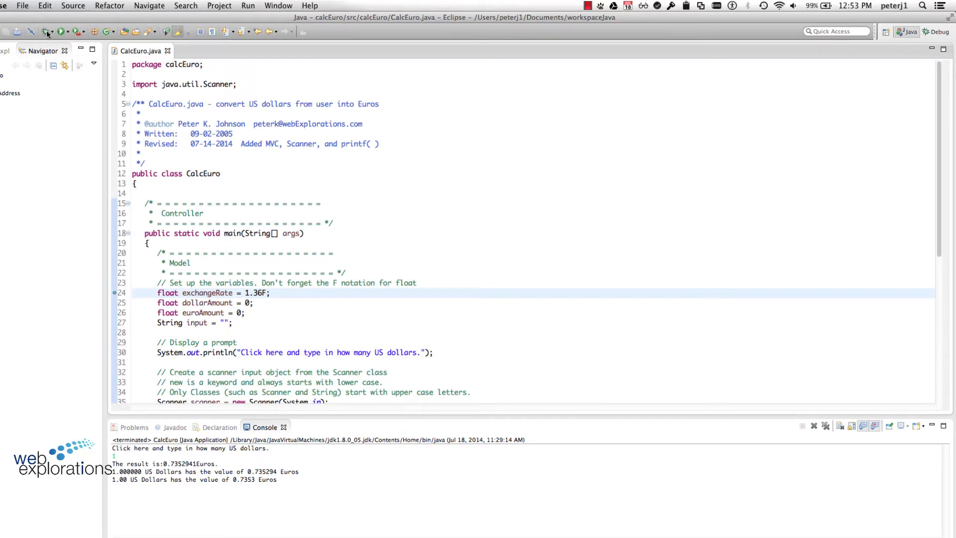
click(62, 31)
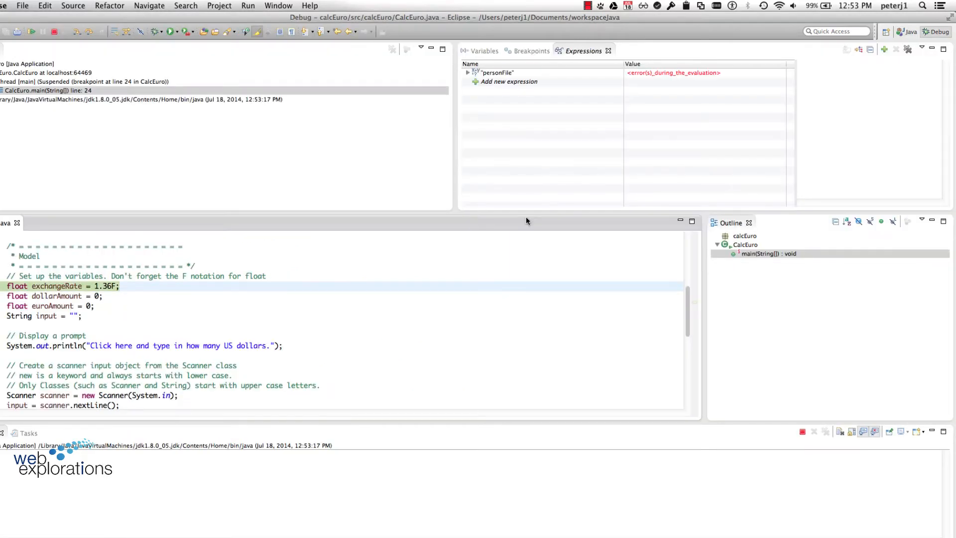
mouse_move(403, 172)
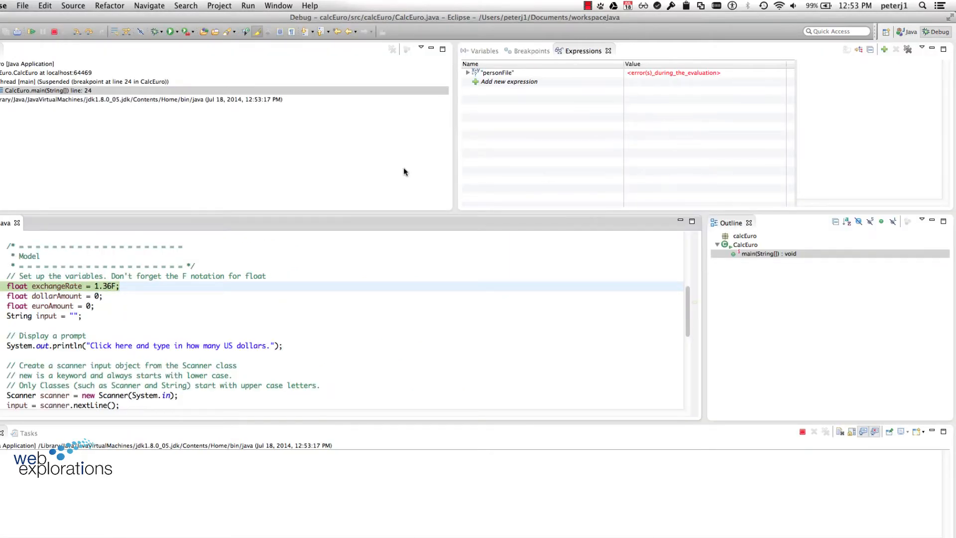
mouse_move(373, 176)
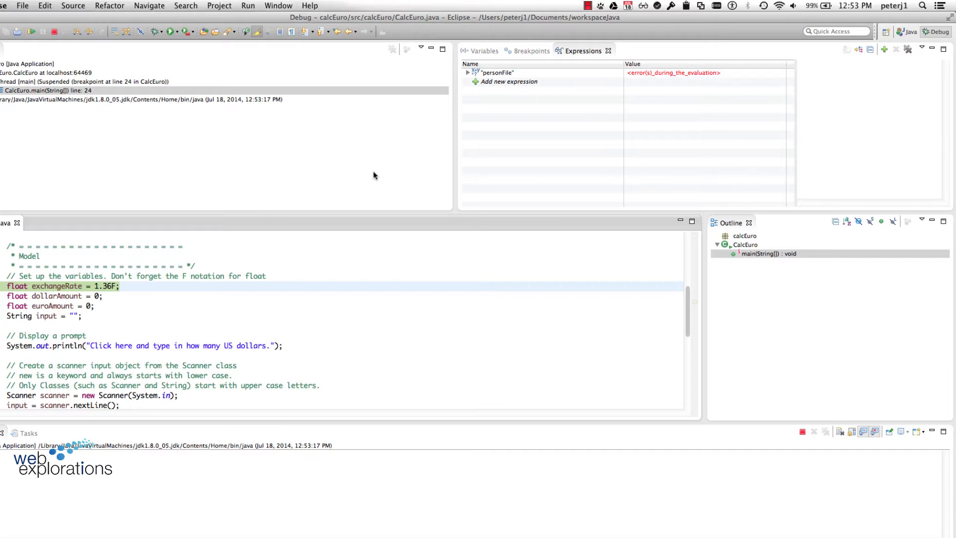
mouse_move(524, 165)
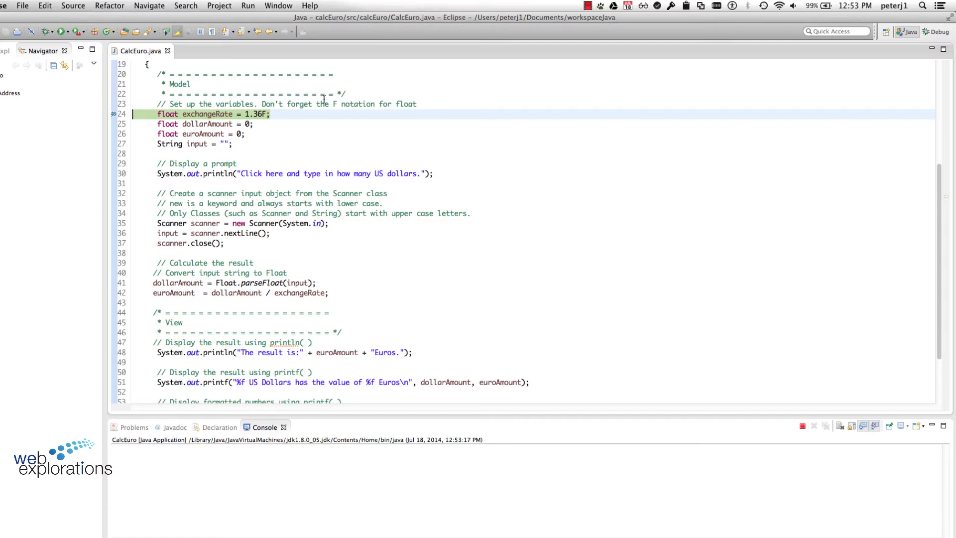
mouse_move(423, 356)
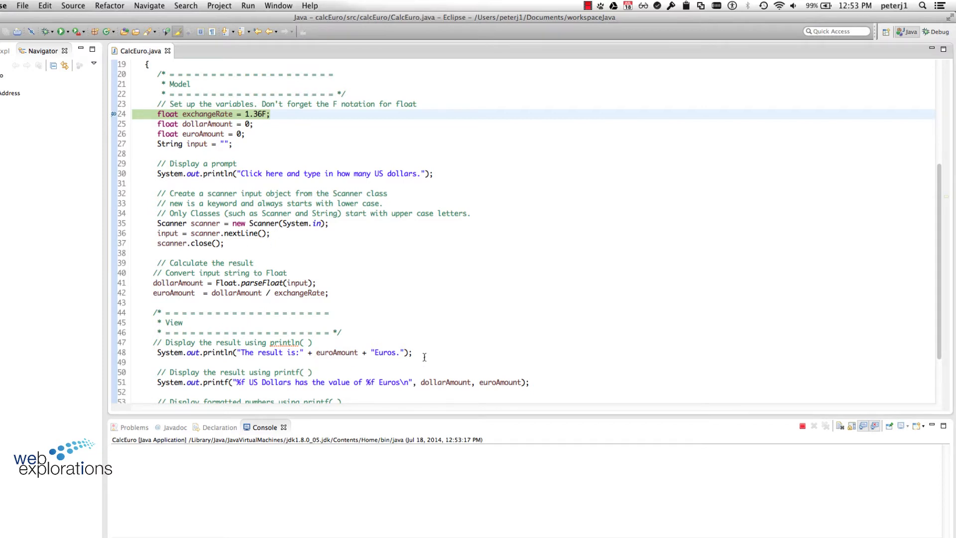
mouse_move(937, 40)
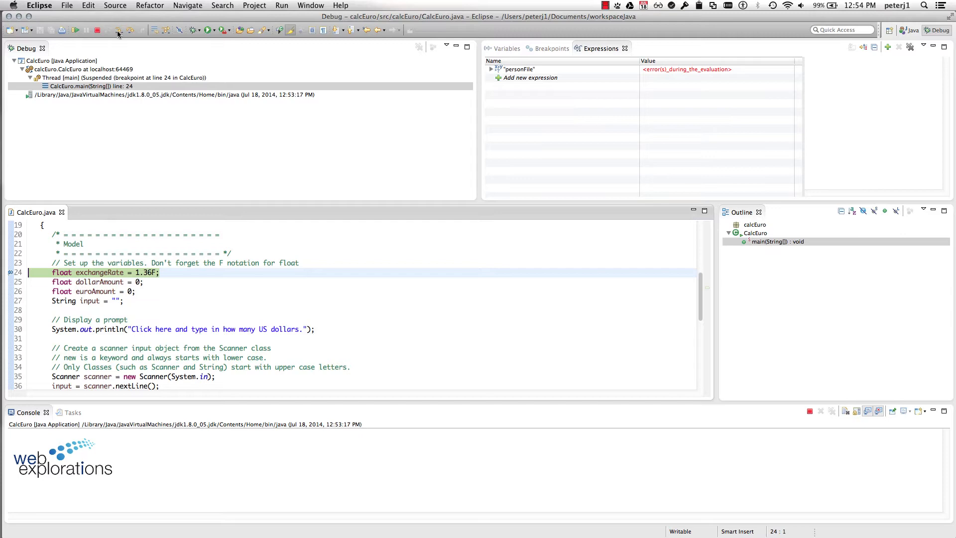
mouse_move(136, 83)
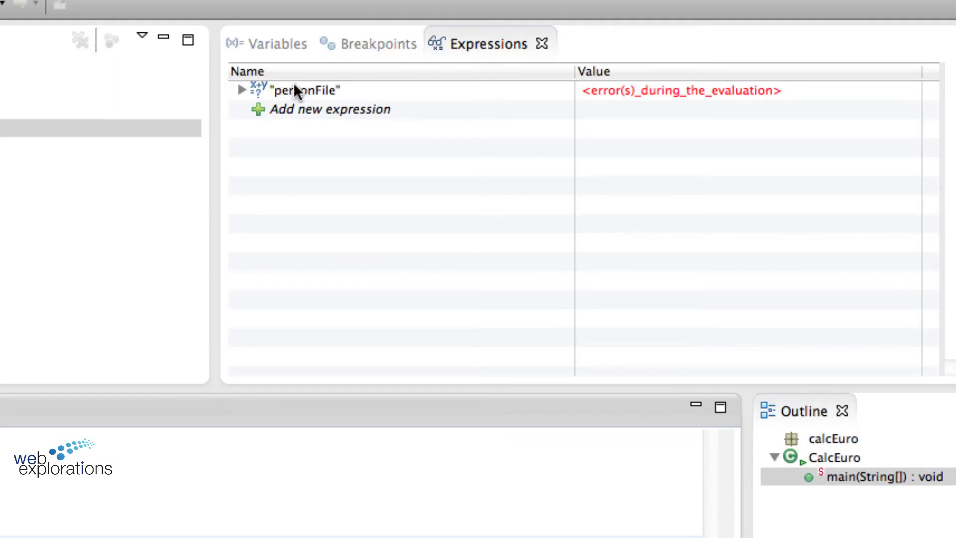
click(277, 43)
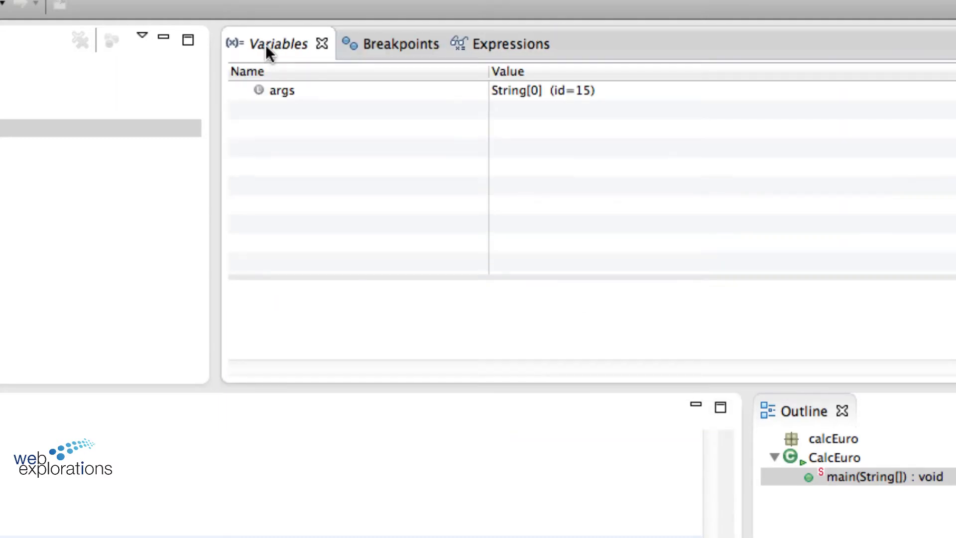
click(380, 43)
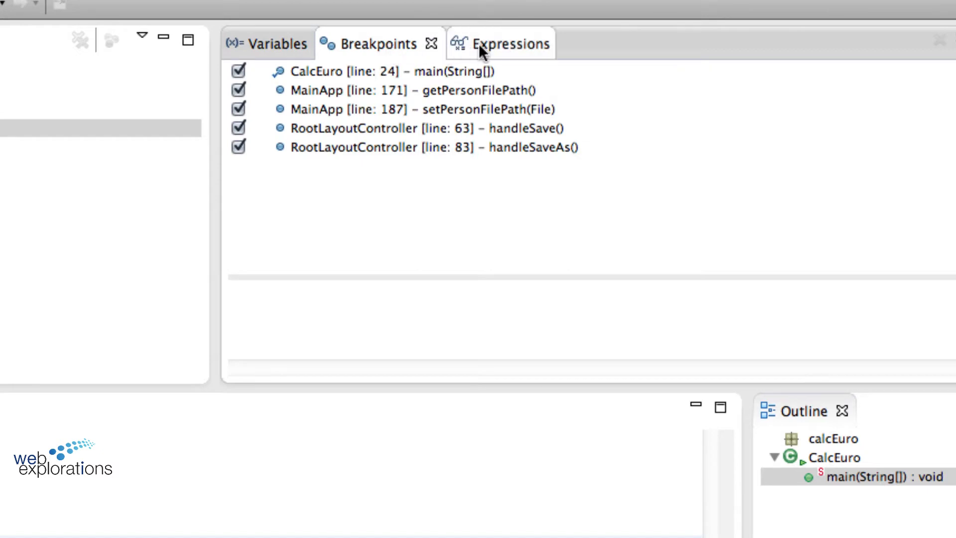
click(509, 44)
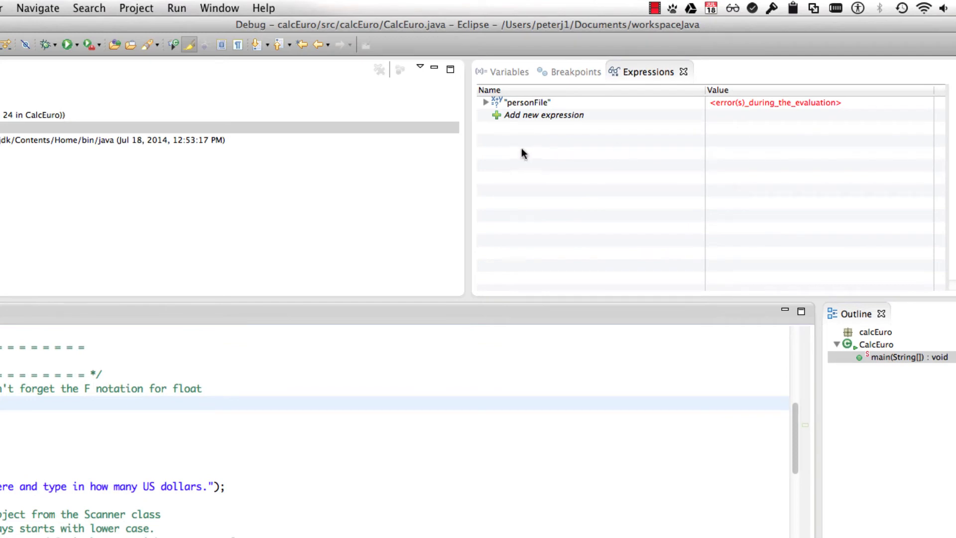
click(219, 8)
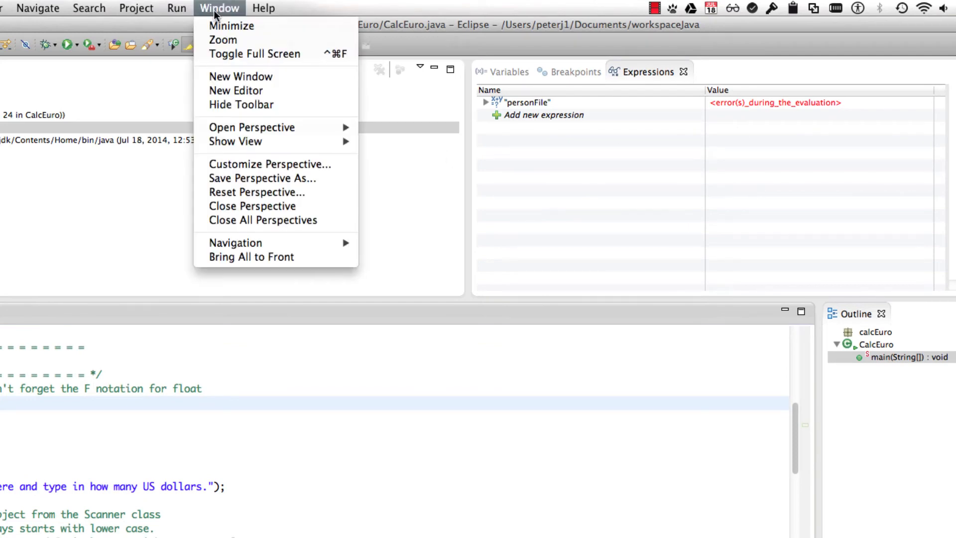
mouse_move(231, 25)
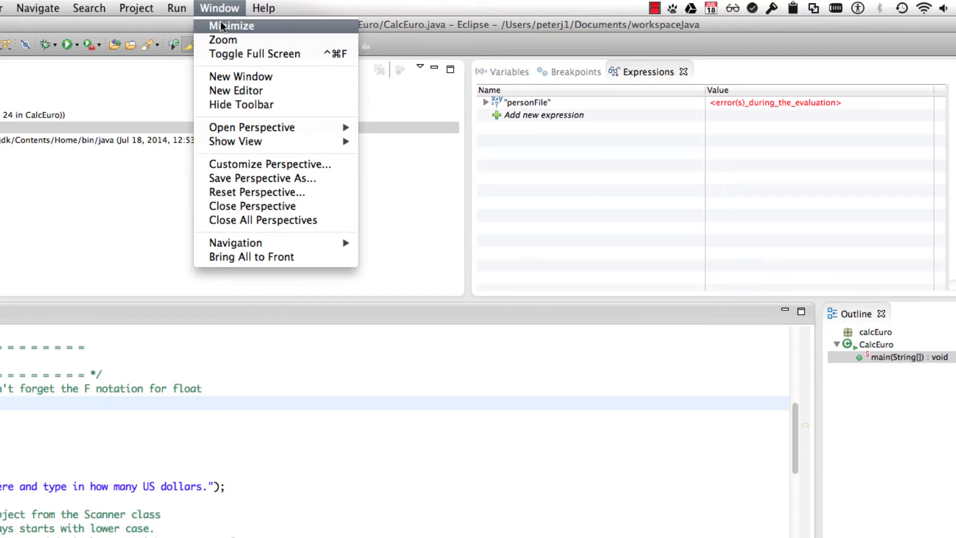
mouse_move(251, 127)
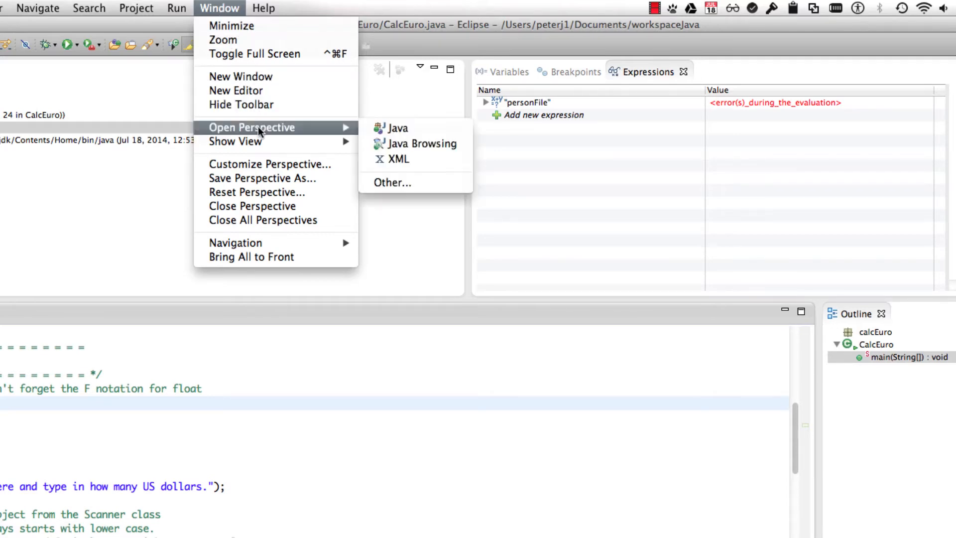
mouse_move(396, 128)
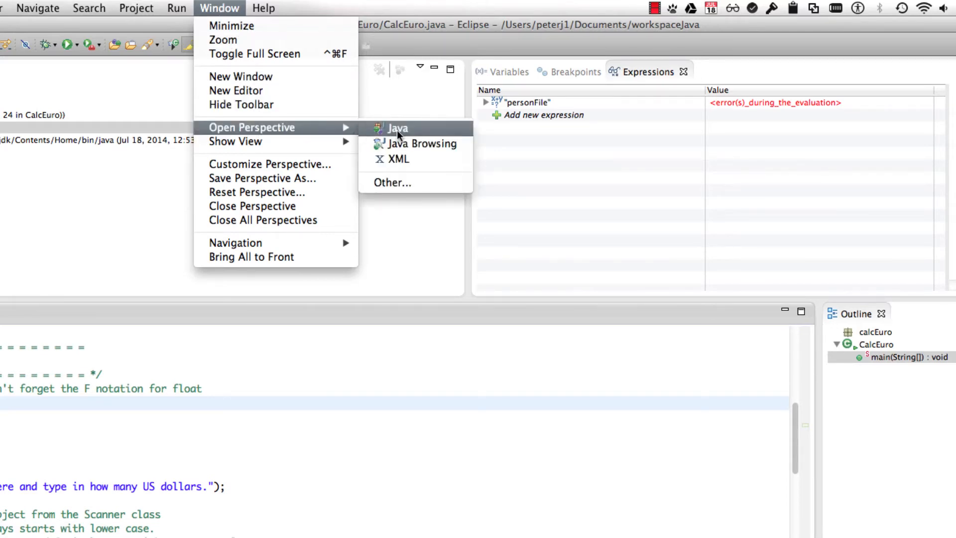
mouse_move(396, 159)
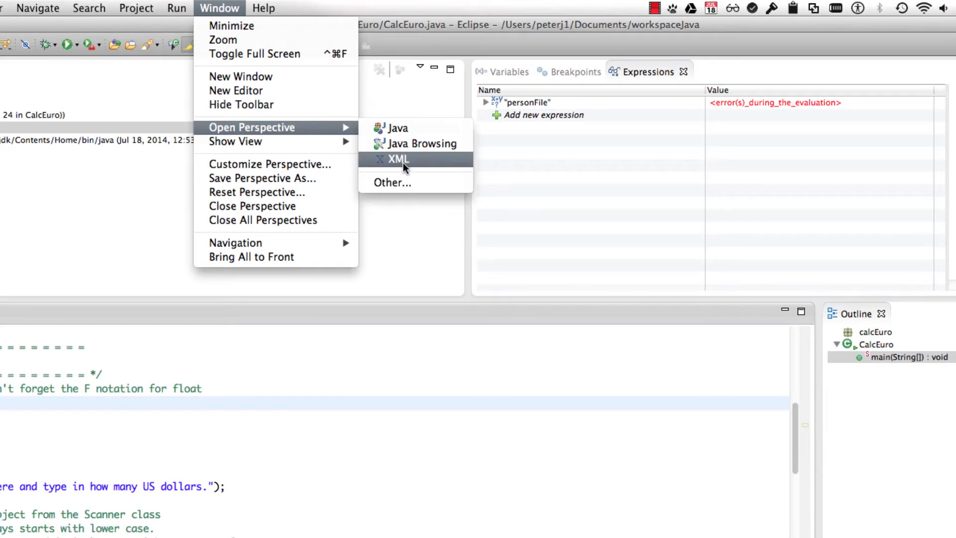
click(393, 183)
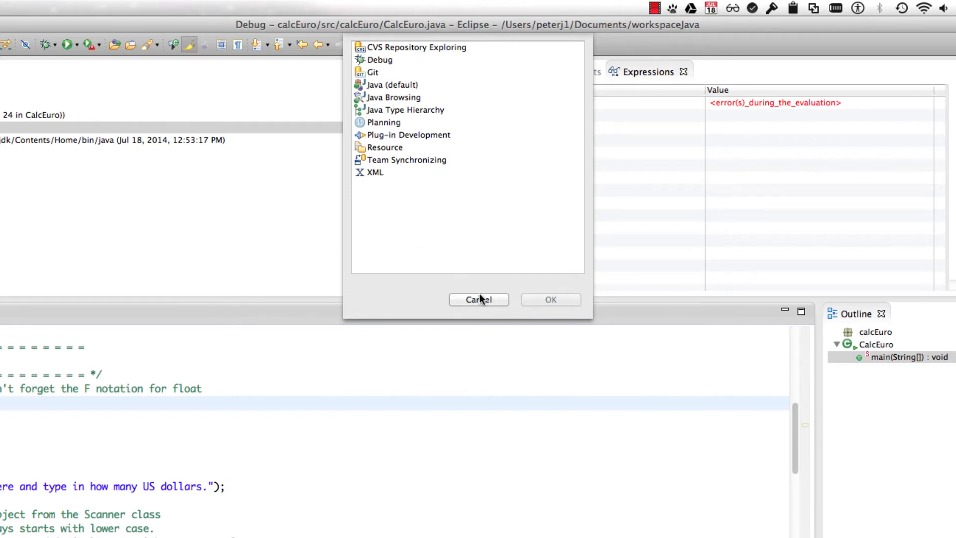
click(478, 299)
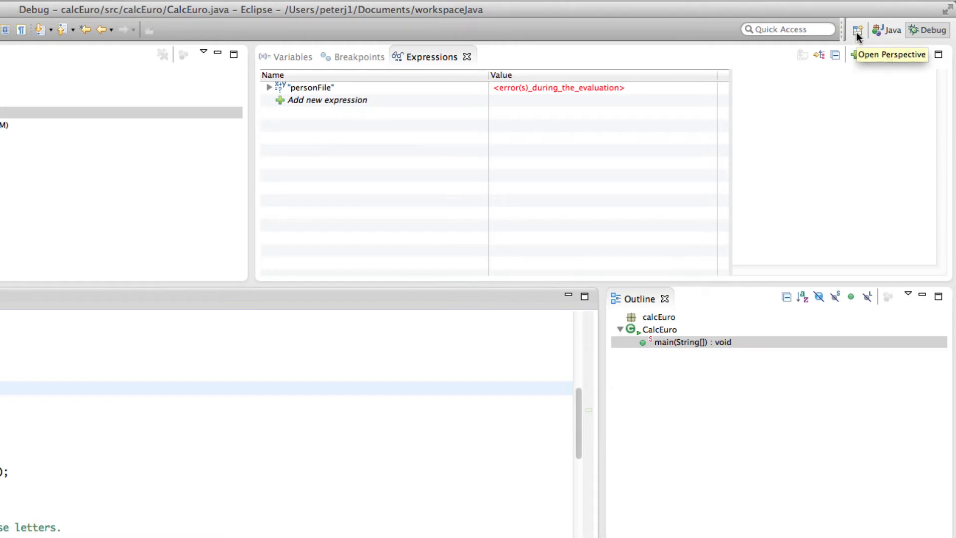
click(857, 30)
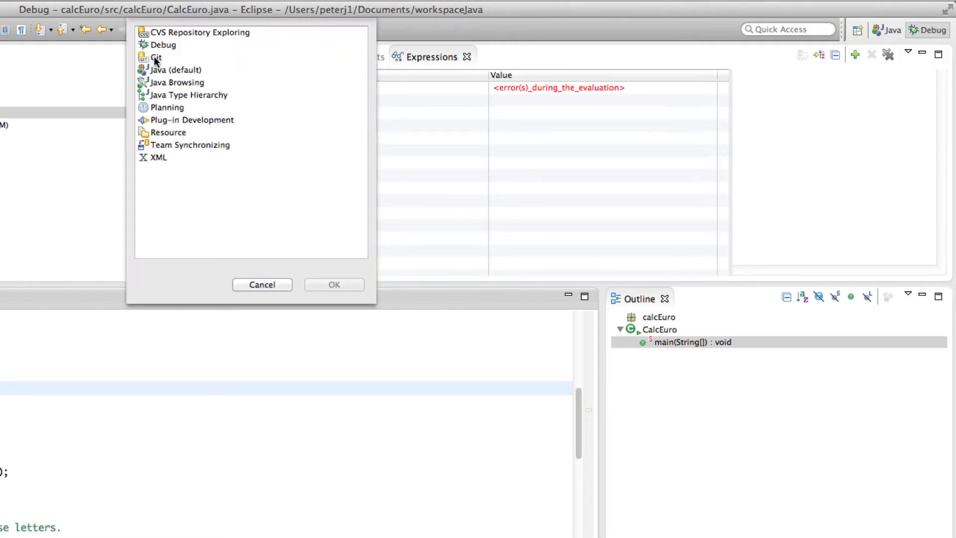
click(261, 284)
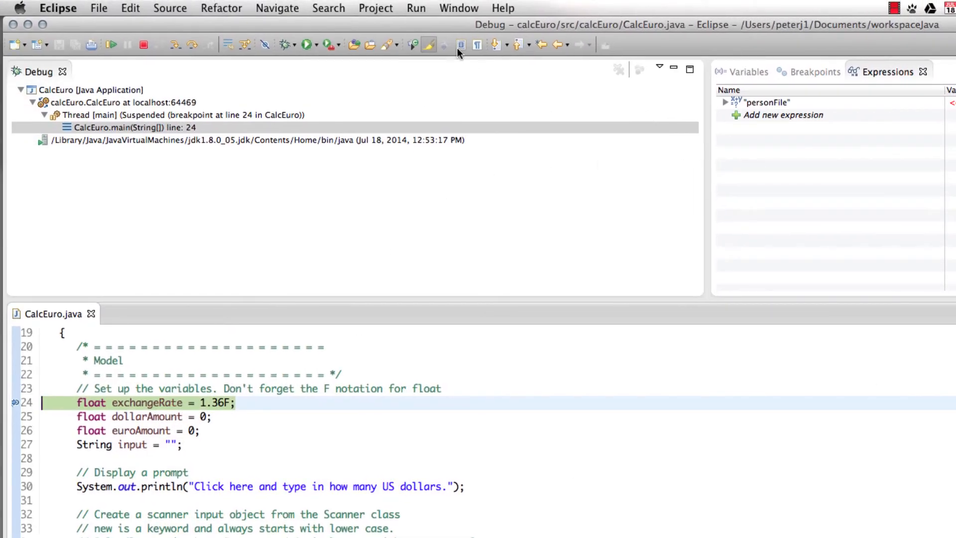
click(458, 8)
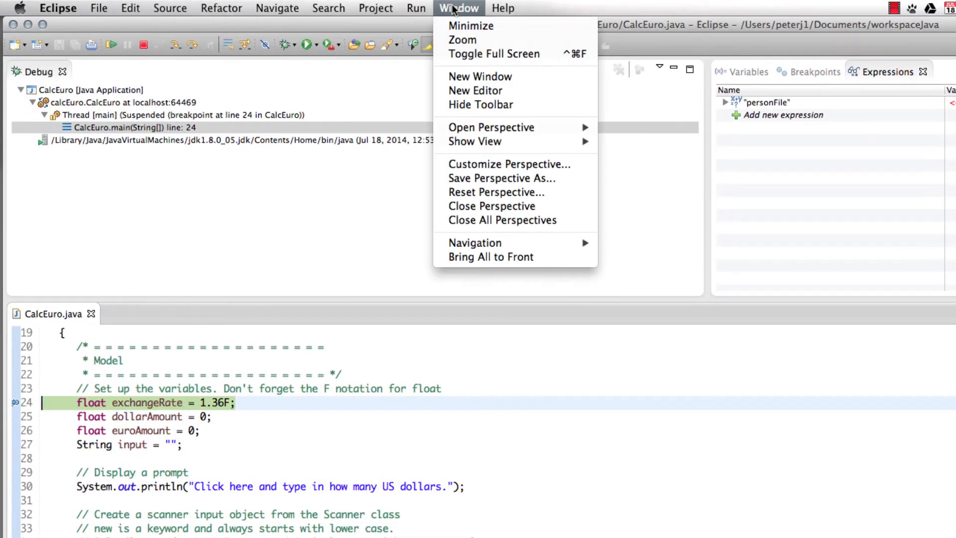
mouse_move(500, 220)
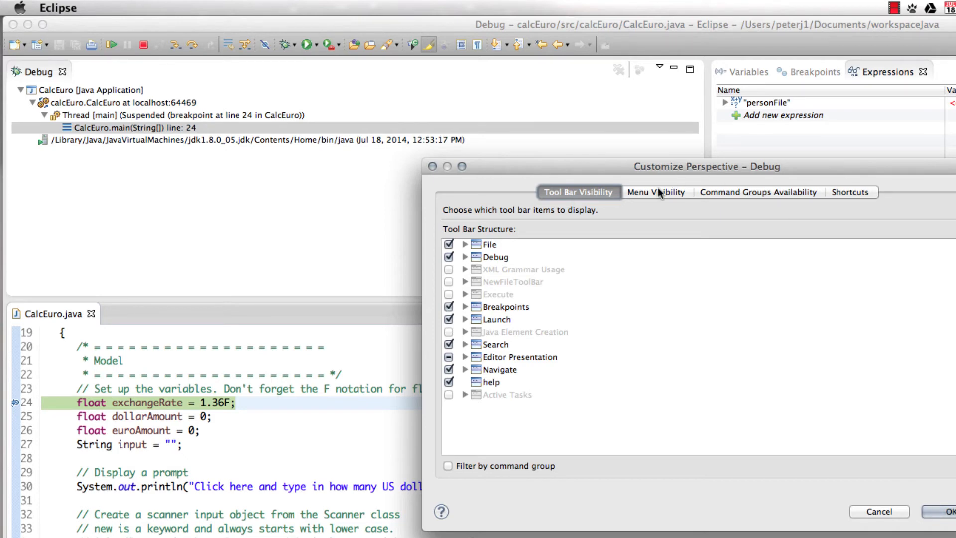
click(878, 511)
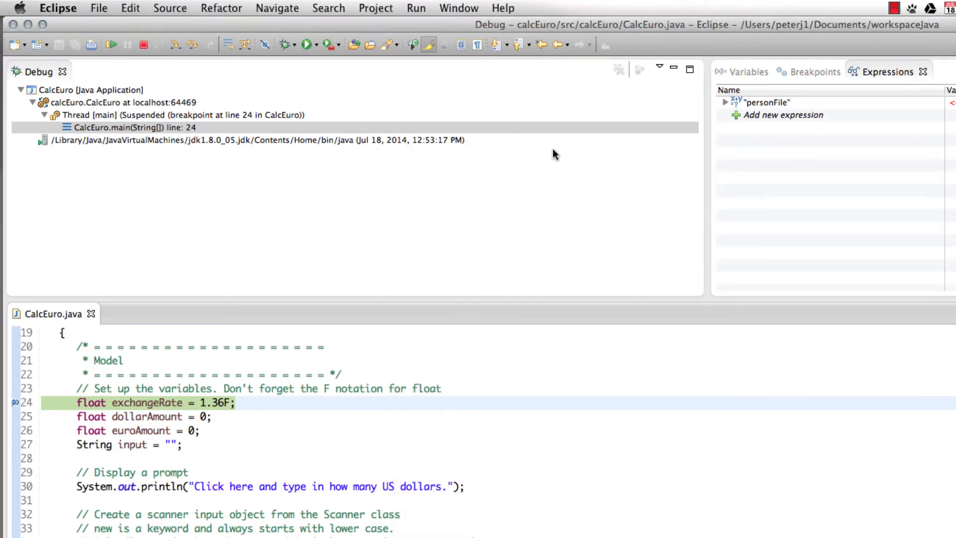
click(459, 8)
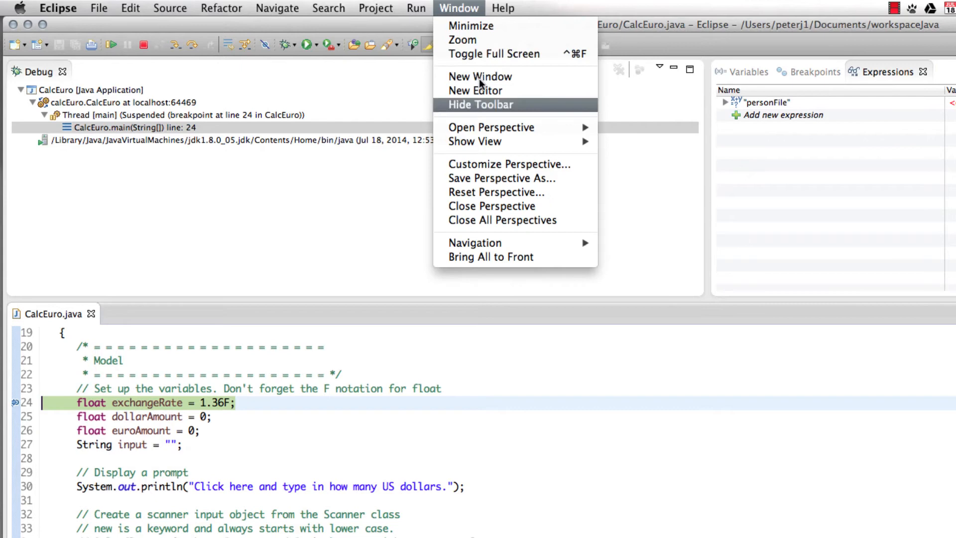
mouse_move(505, 192)
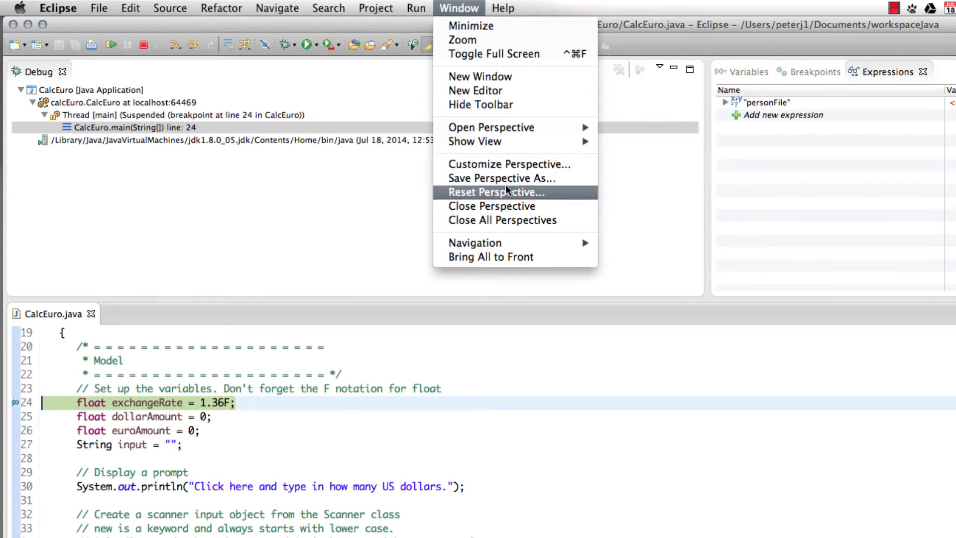
mouse_move(503, 178)
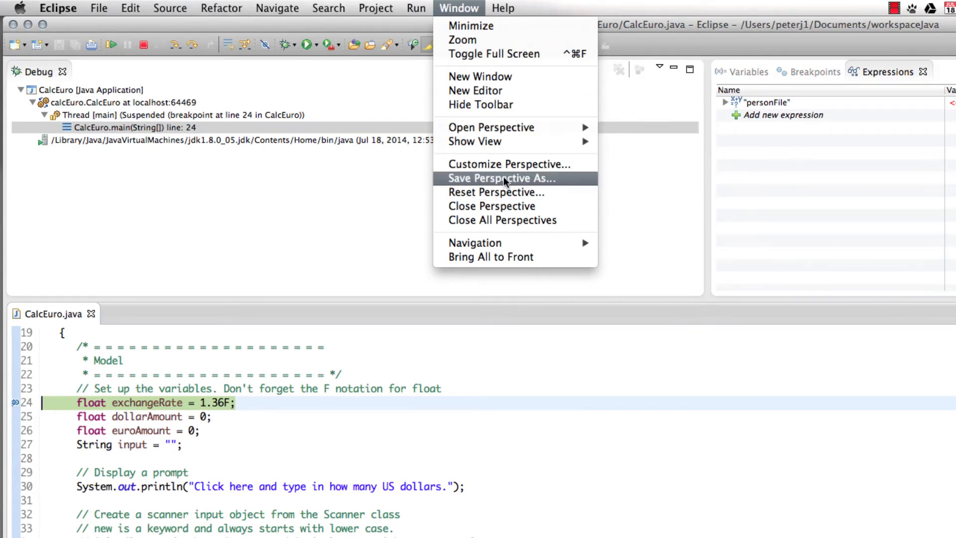
mouse_move(393, 210)
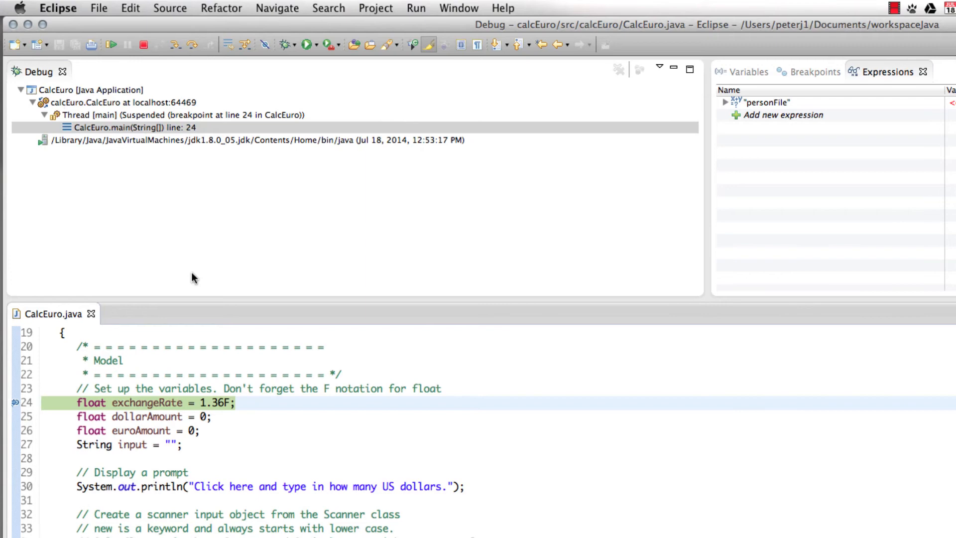
- Browse Window > Show View, view Breakpoints, then maximize the Debug view to fill the window
click(459, 8)
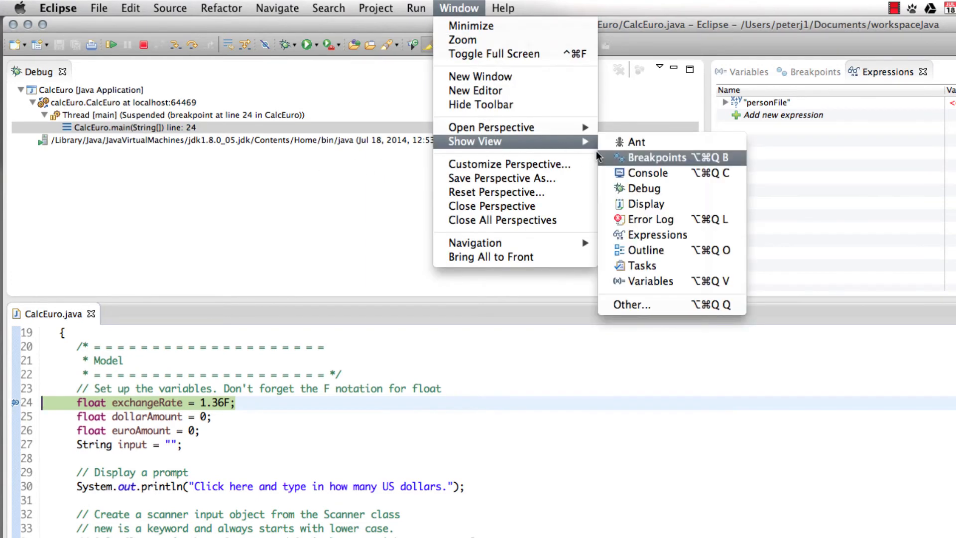
mouse_move(651, 281)
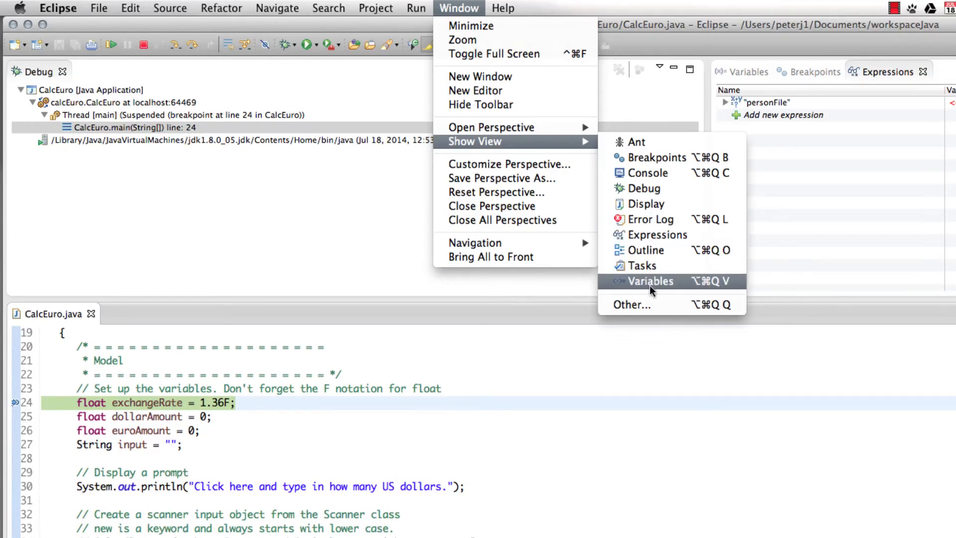
mouse_move(648, 173)
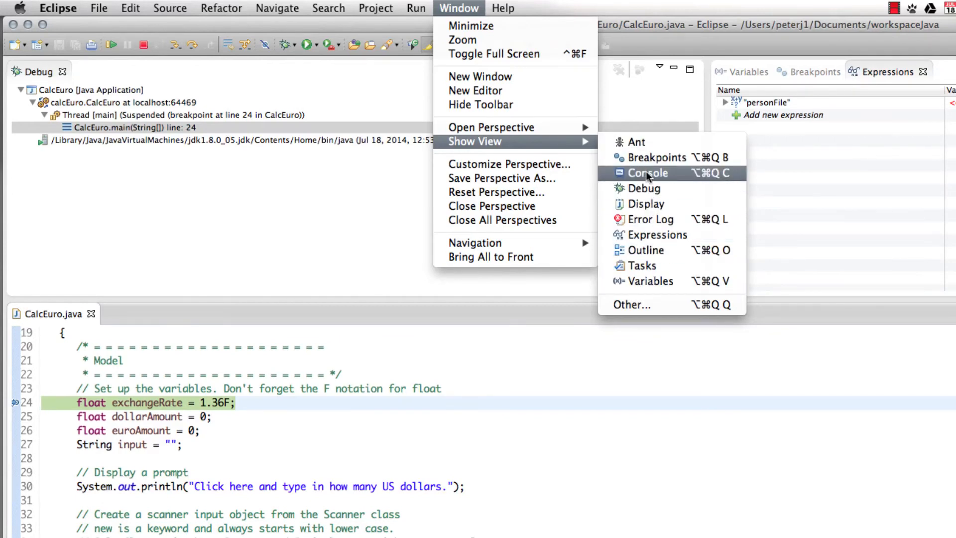
mouse_move(826, 73)
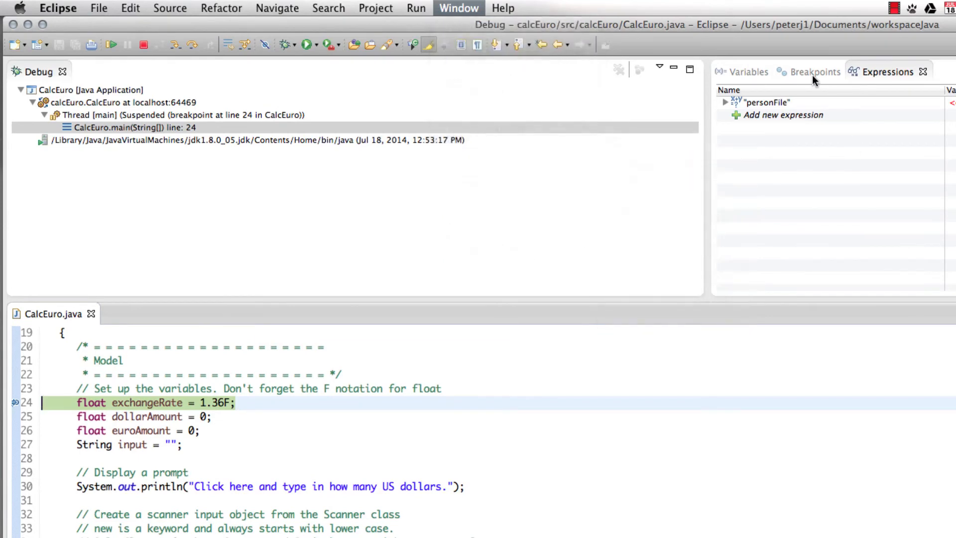
click(813, 71)
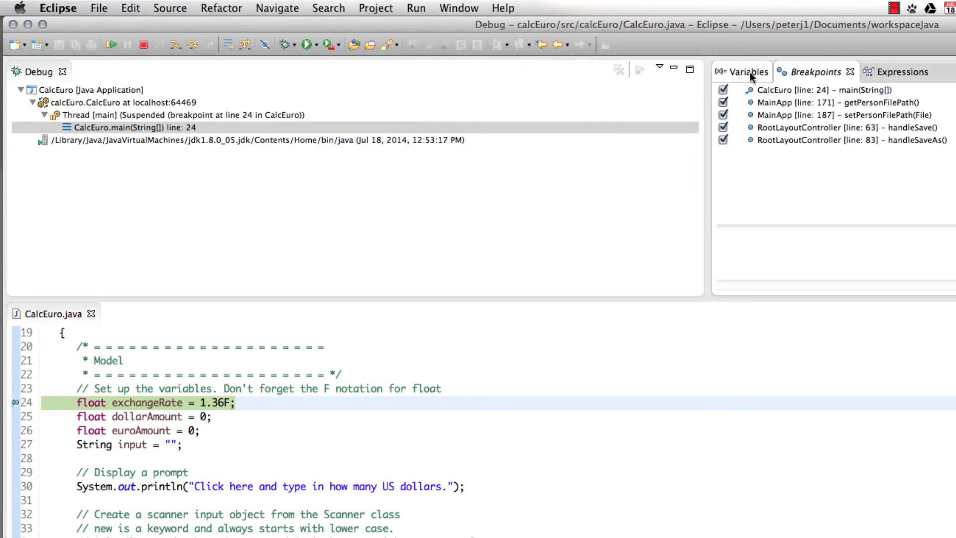
click(745, 71)
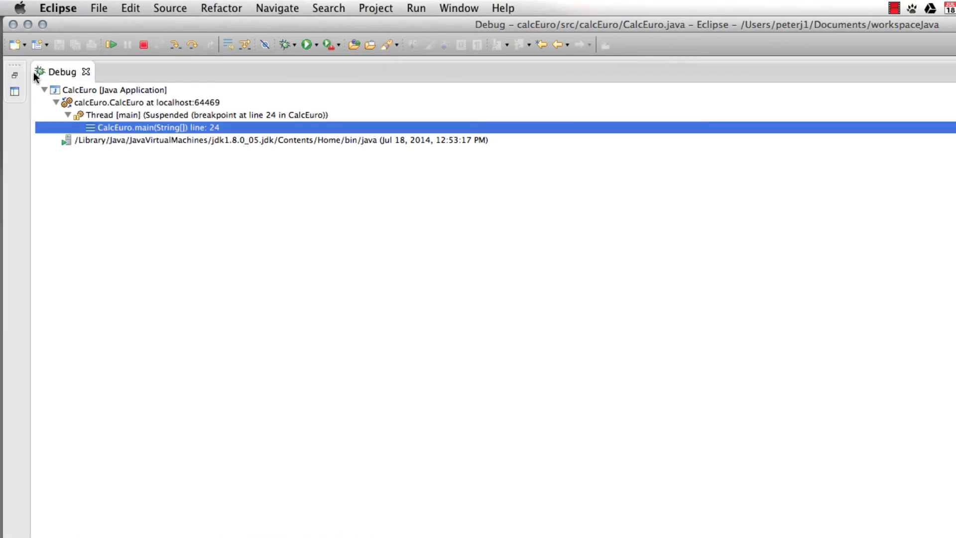
mouse_move(102, 90)
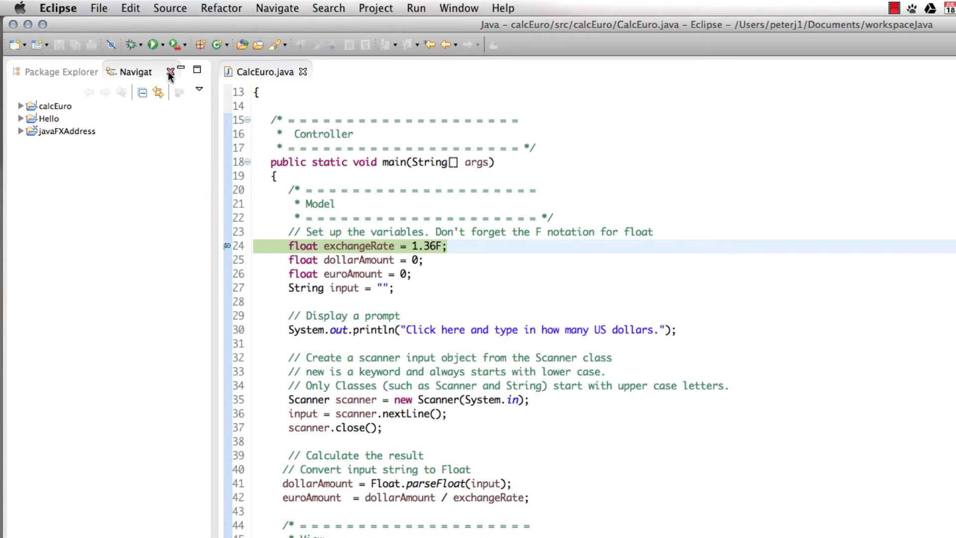
- Close the Navigator view so only the CalcEuro.java editor remains
click(169, 71)
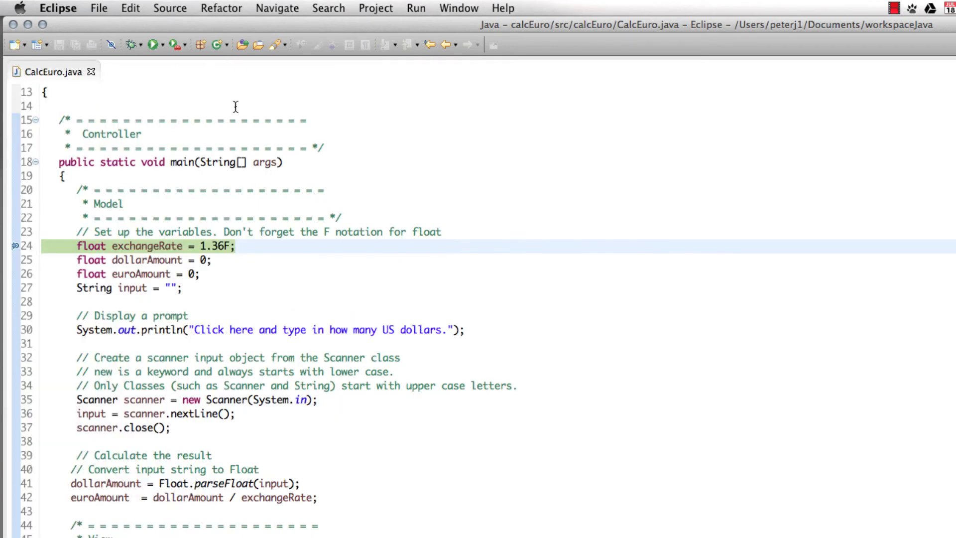
mouse_move(868, 321)
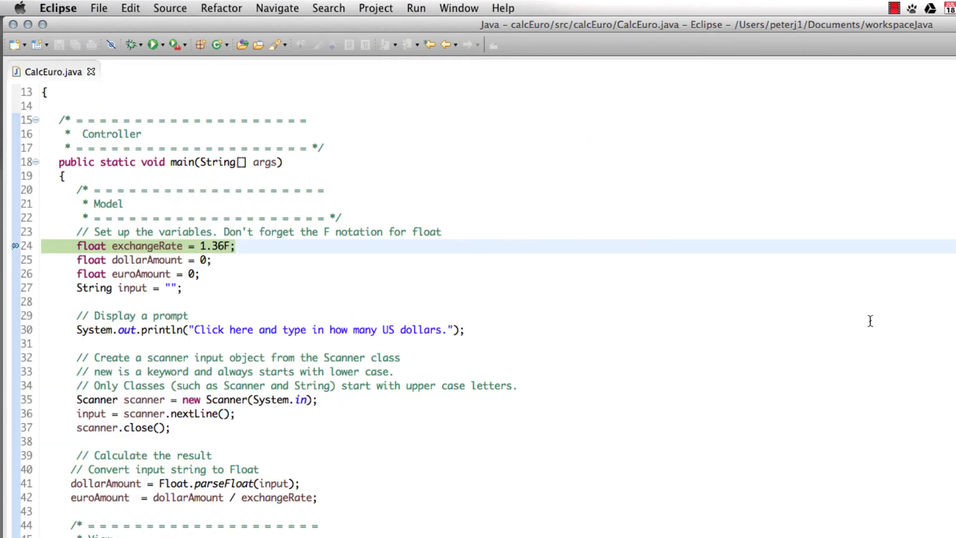
mouse_move(408, 85)
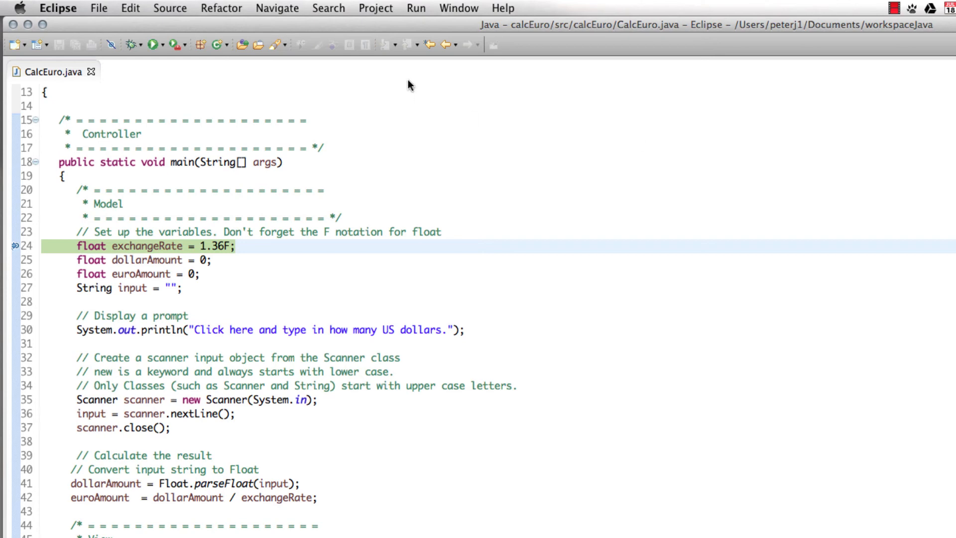
click(458, 8)
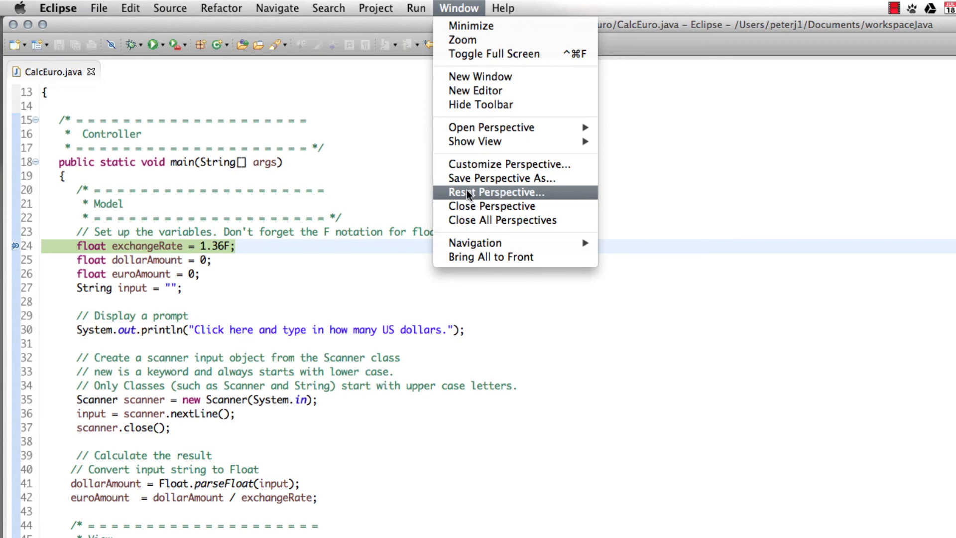
- Reset the Java perspective to defaults and expand calcEuro in Package Explorer
click(495, 192)
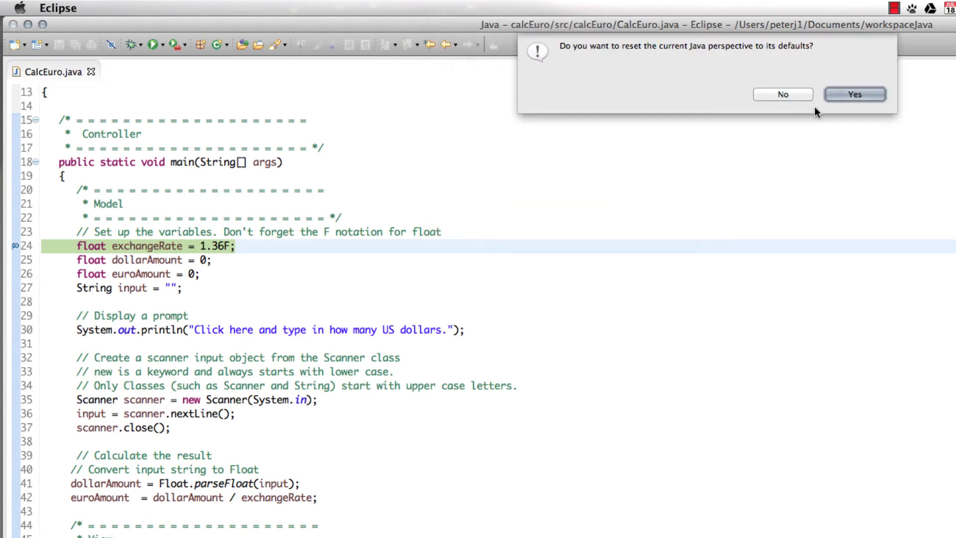
click(853, 94)
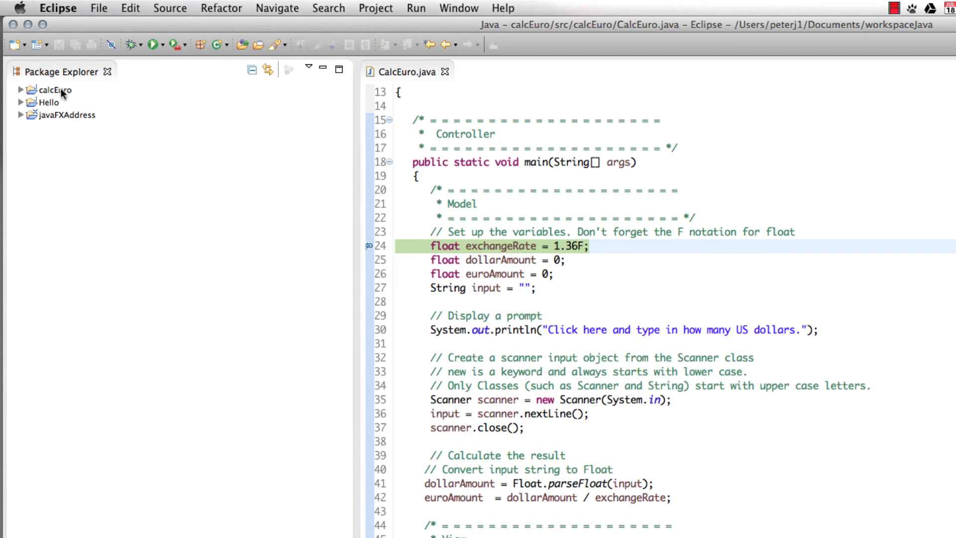
click(54, 89)
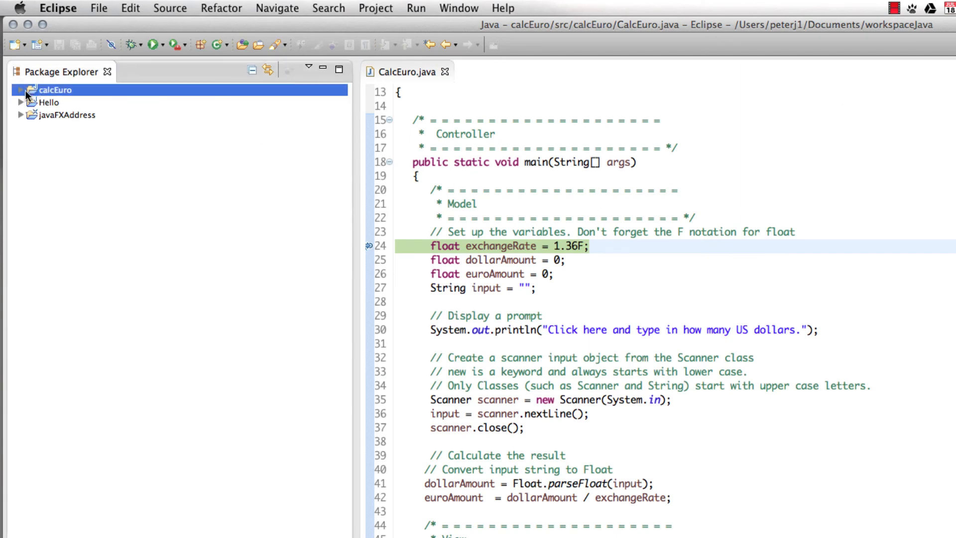
click(21, 89)
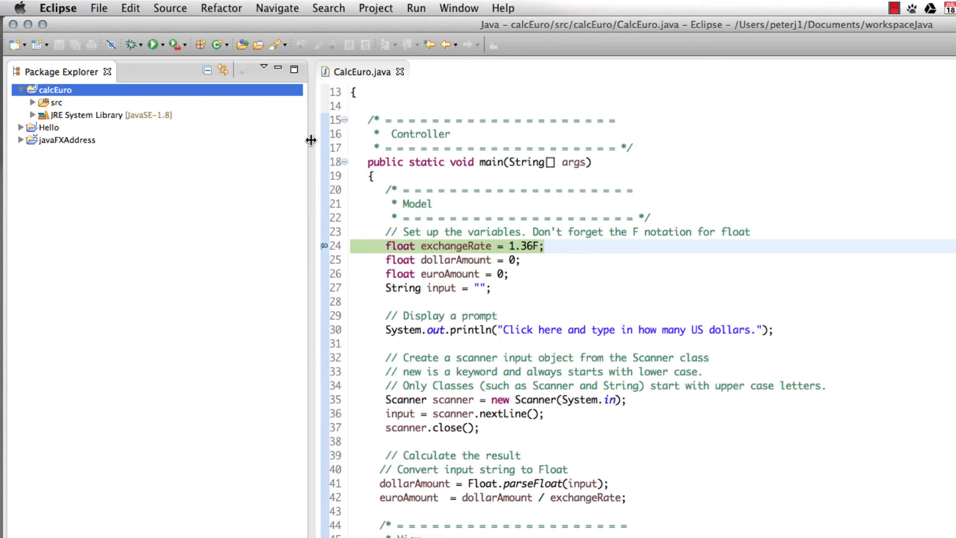
click(458, 8)
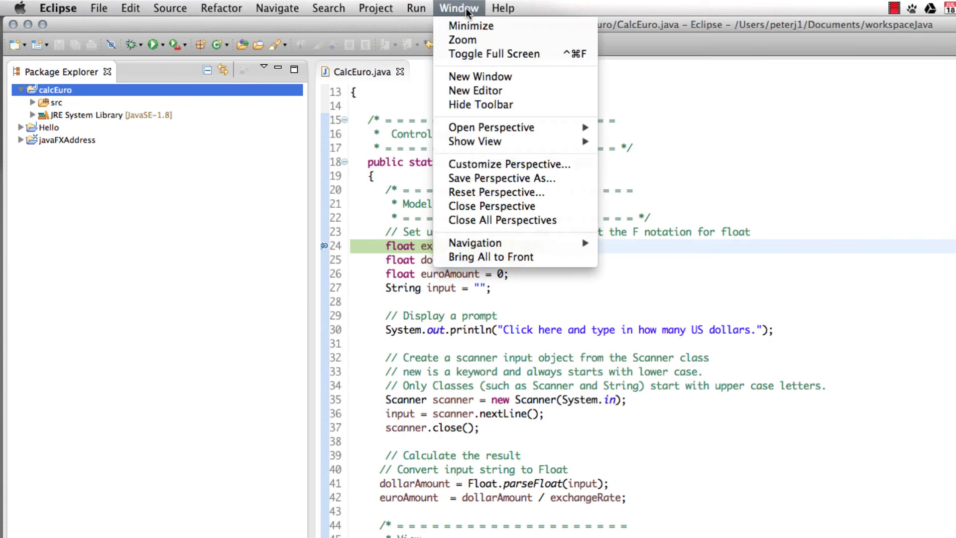
mouse_move(496, 192)
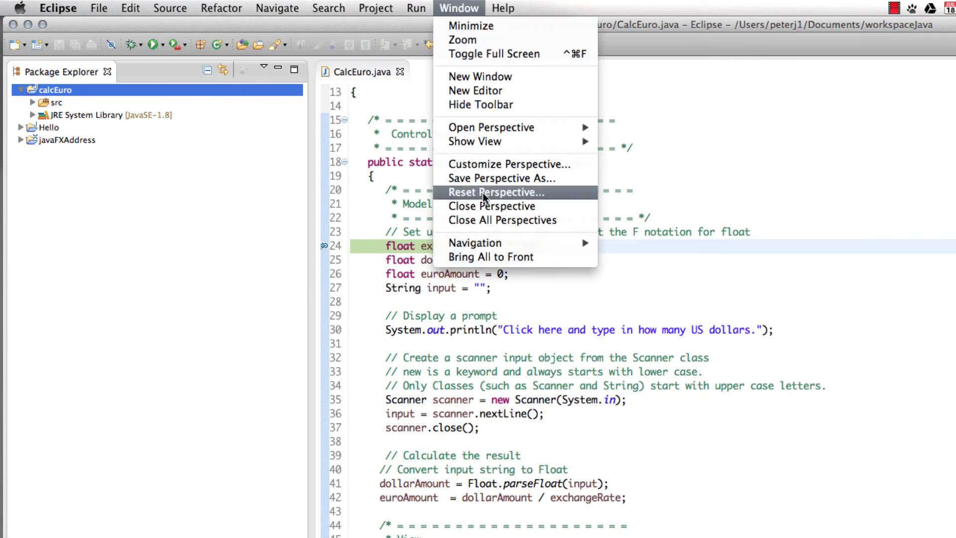